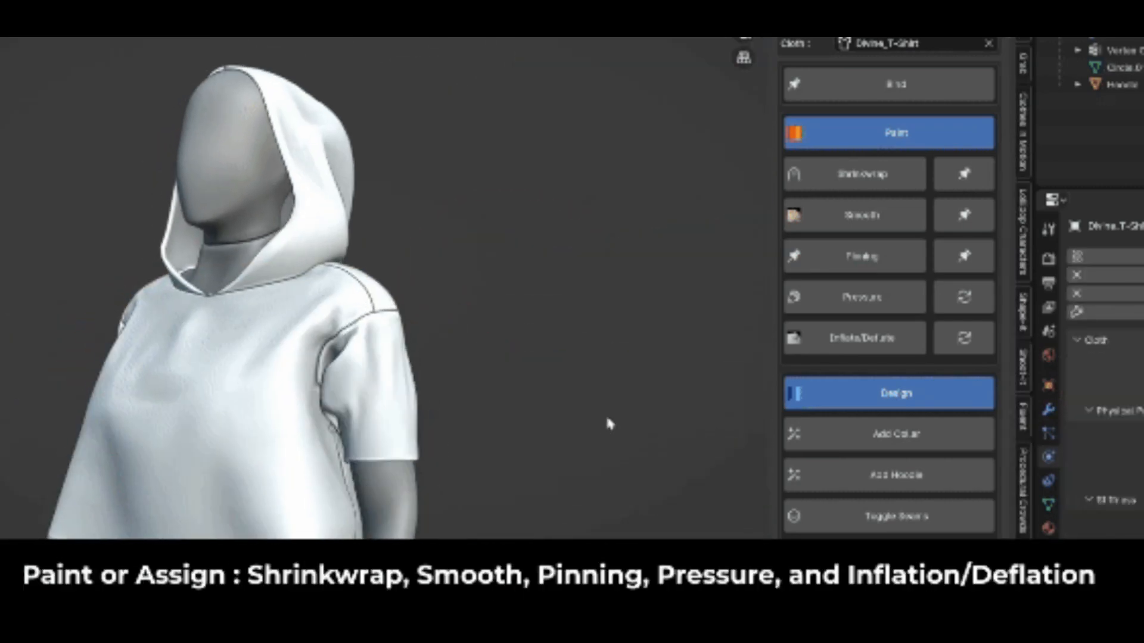
Step: Add a hood to the Divine T-Shirt and puff out the selected sleeve edge loop
left_click(889, 475)
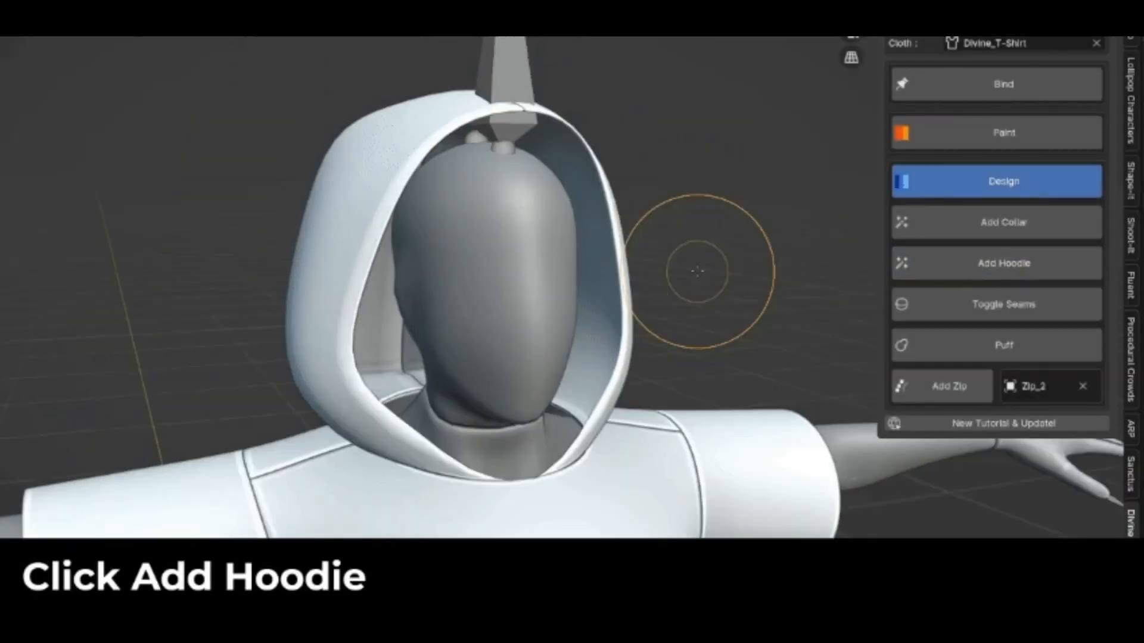
left_click(996, 263)
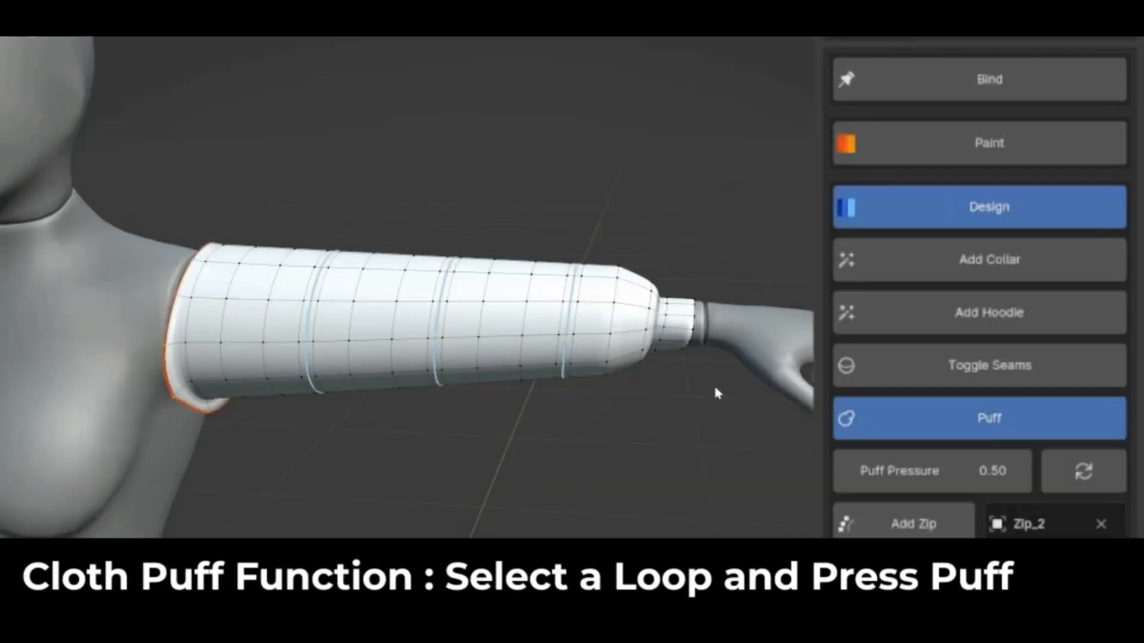
left_click(988, 418)
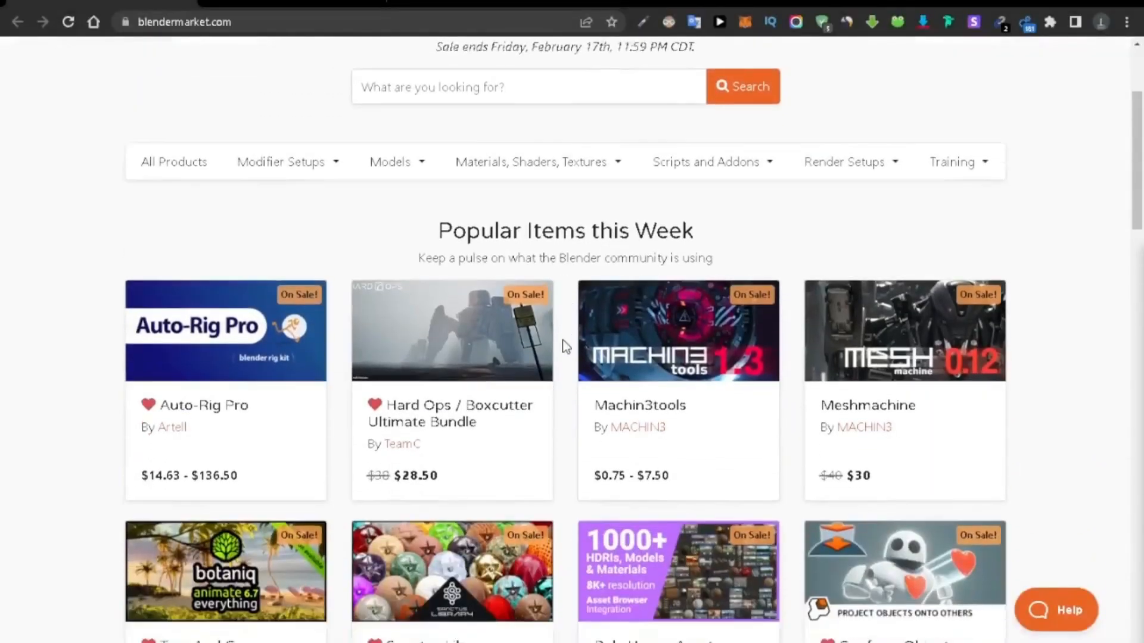
Step: Scroll the Blender Market homepage down past Popular Items to Featured Blender Goodies
scroll("down", 3)
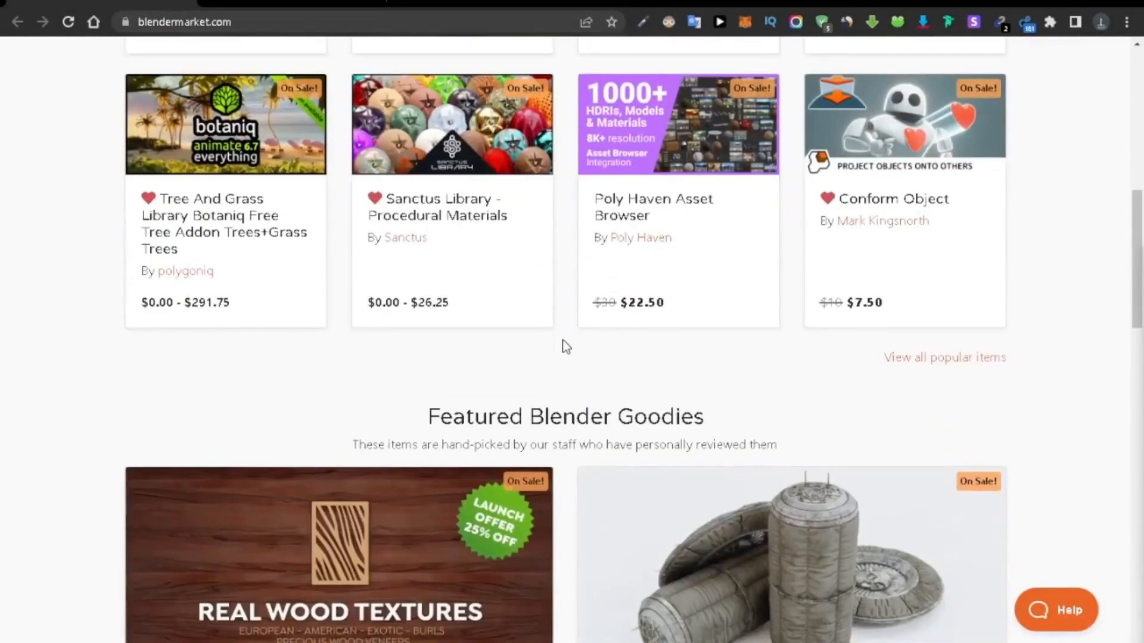
scroll("down", 3)
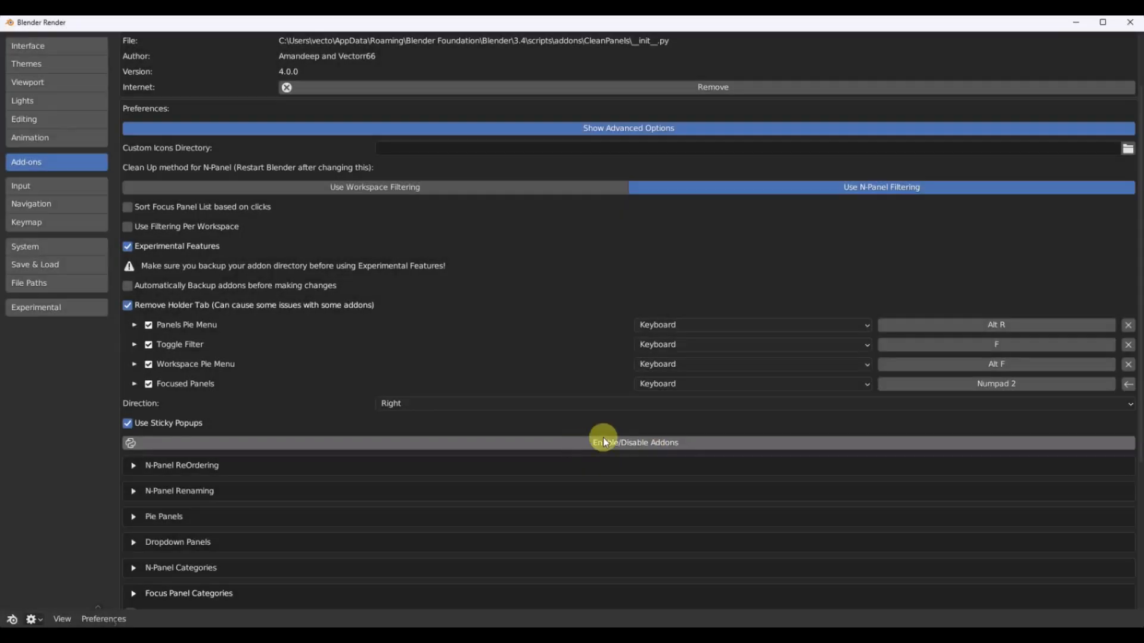
Step: Edit the Edit Linked Library add-on's description from the Enable/Disable Addons list and confirm it
left_click(634, 442)
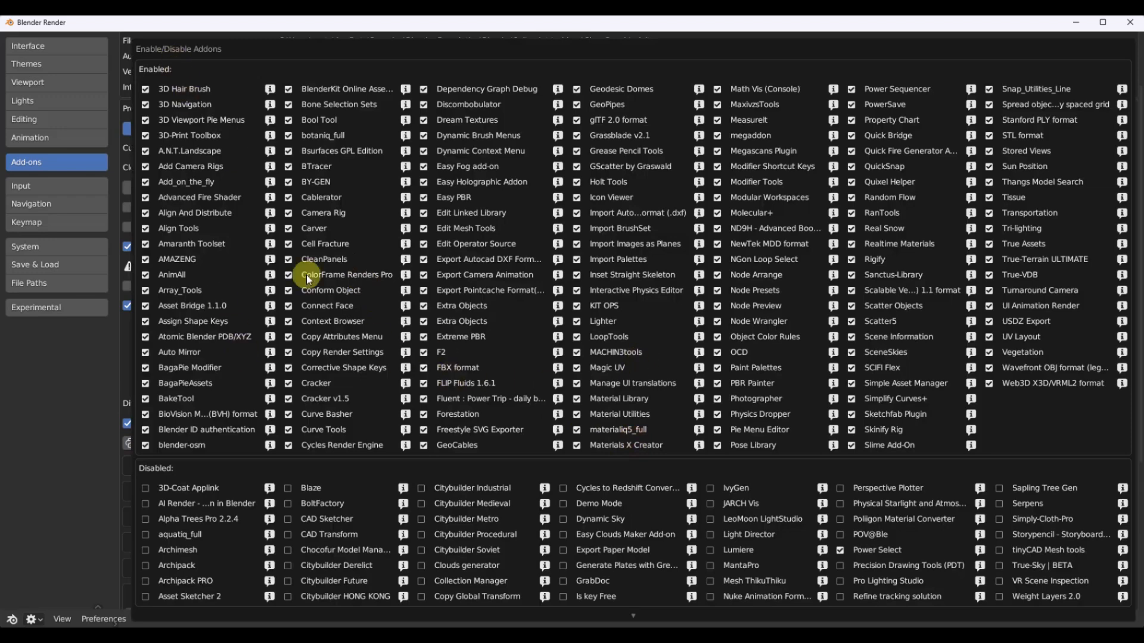
mouse_move(556, 212)
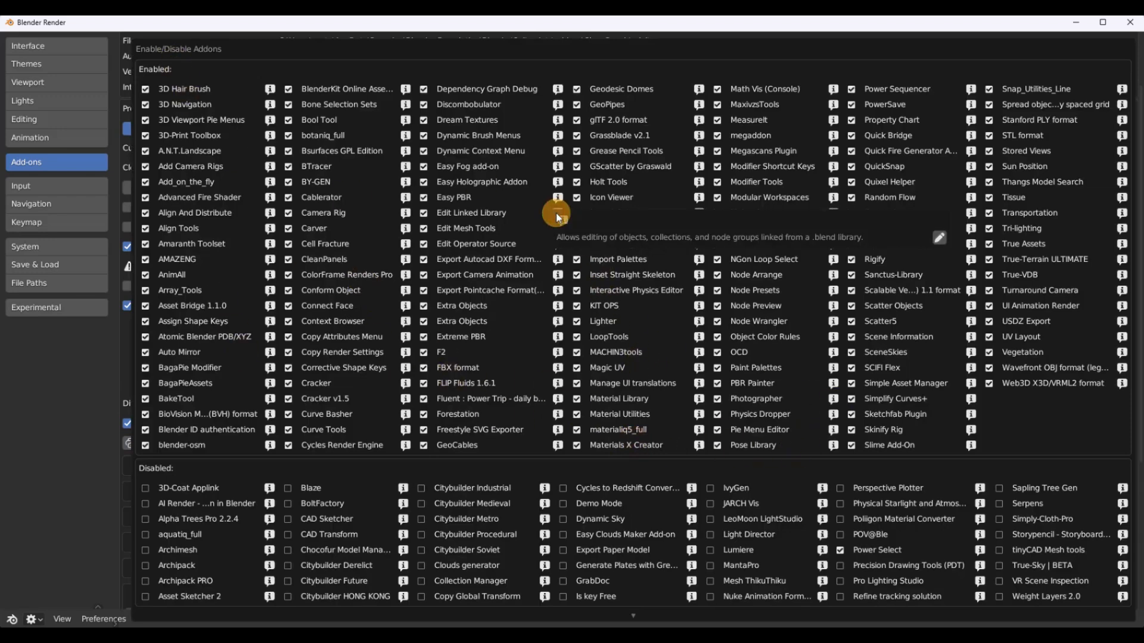
left_click(939, 237)
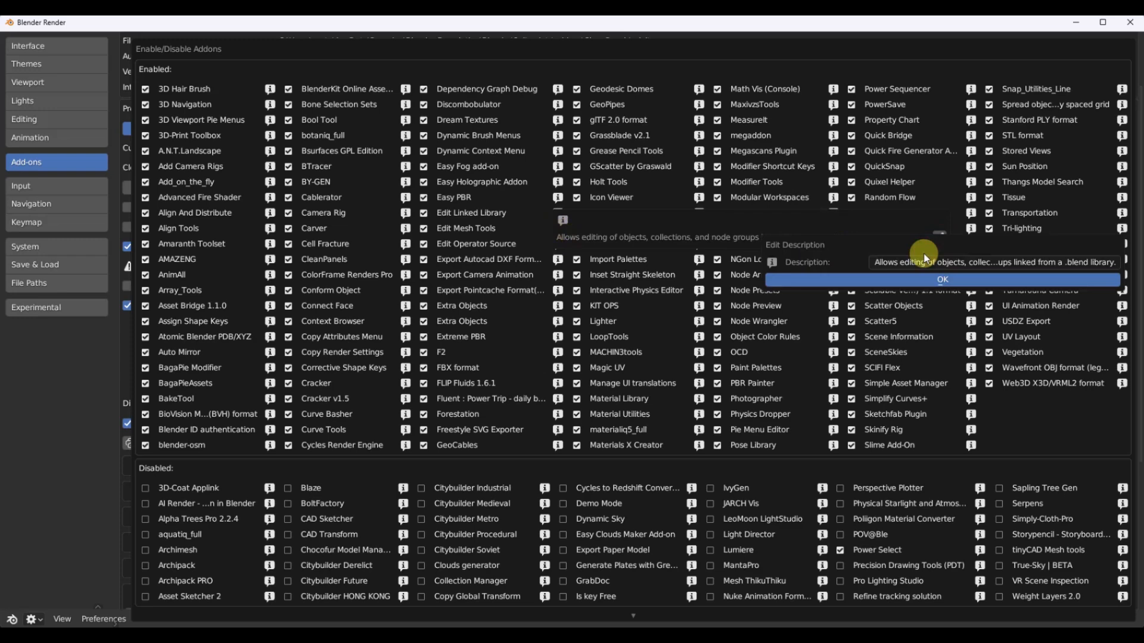
triple_click(993, 262)
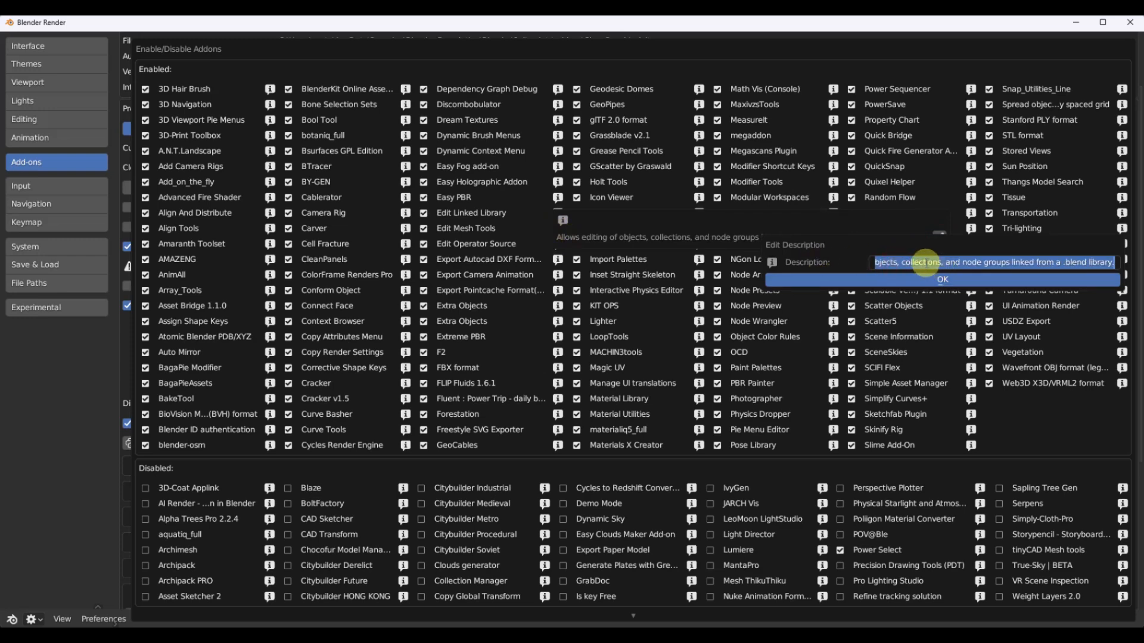
left_click(941, 284)
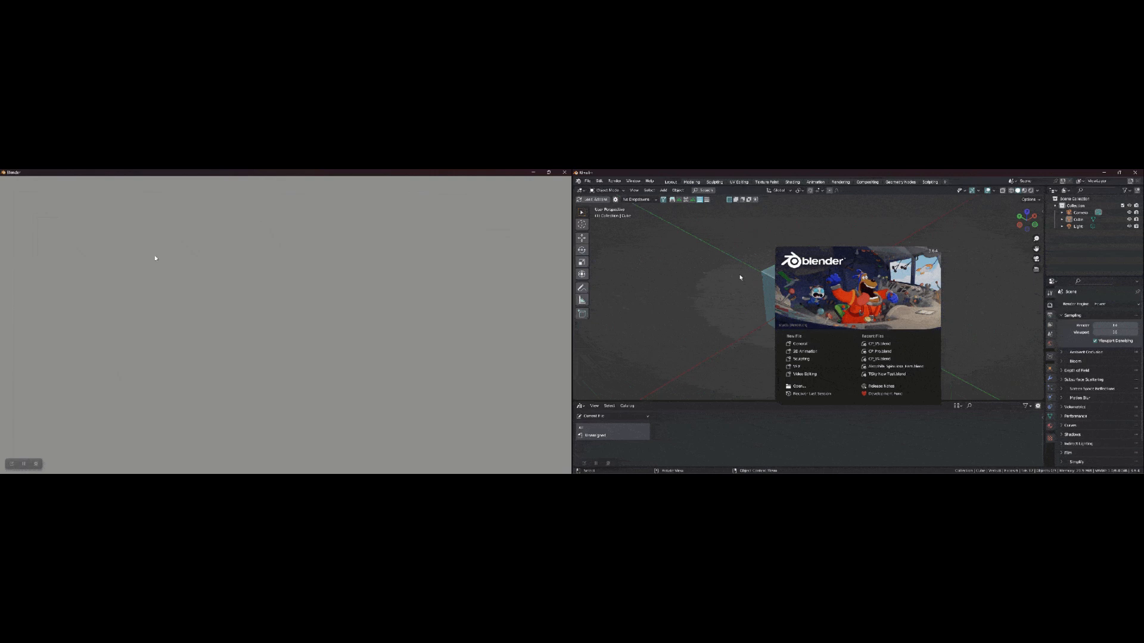
mouse_move(306, 284)
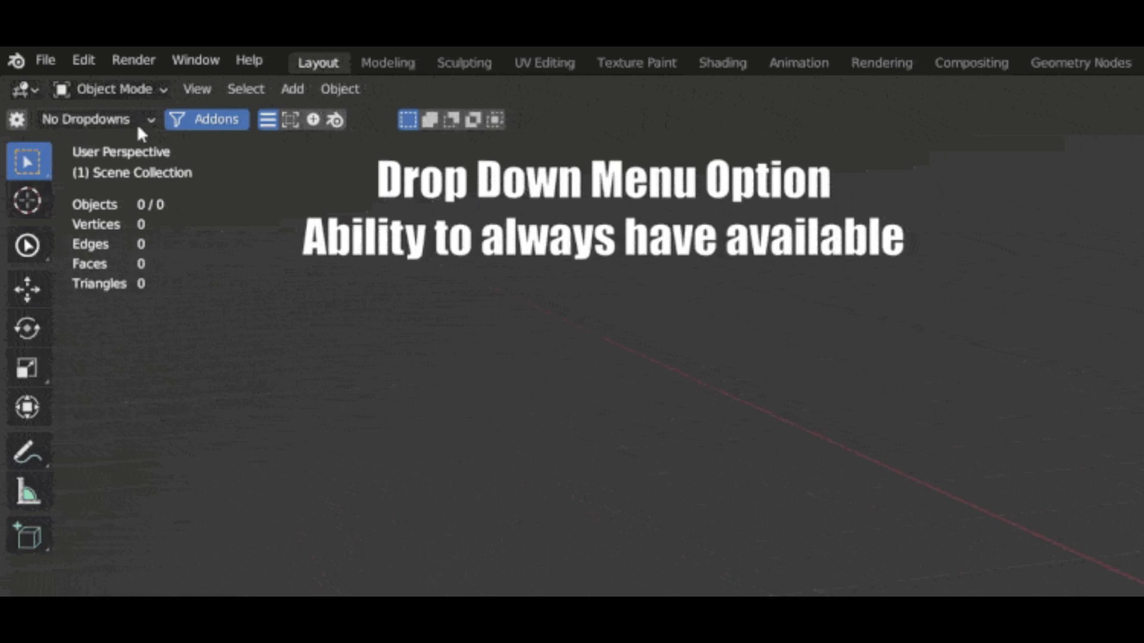
Step: Switch the header Dropdowns selector to the Main add-on set
left_click(95, 119)
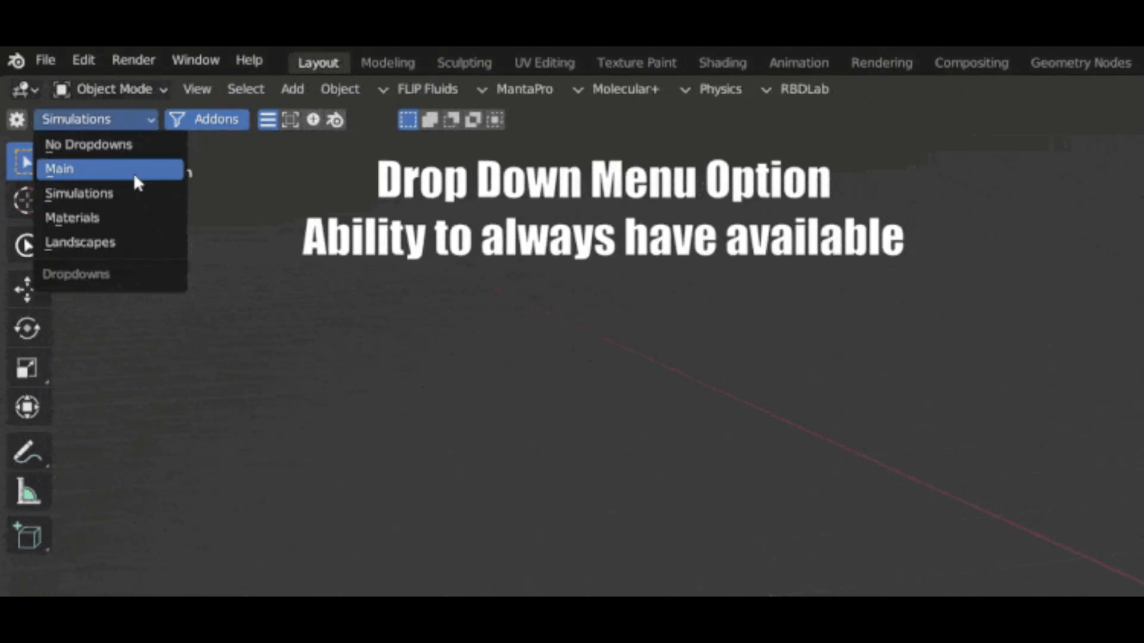
left_click(79, 242)
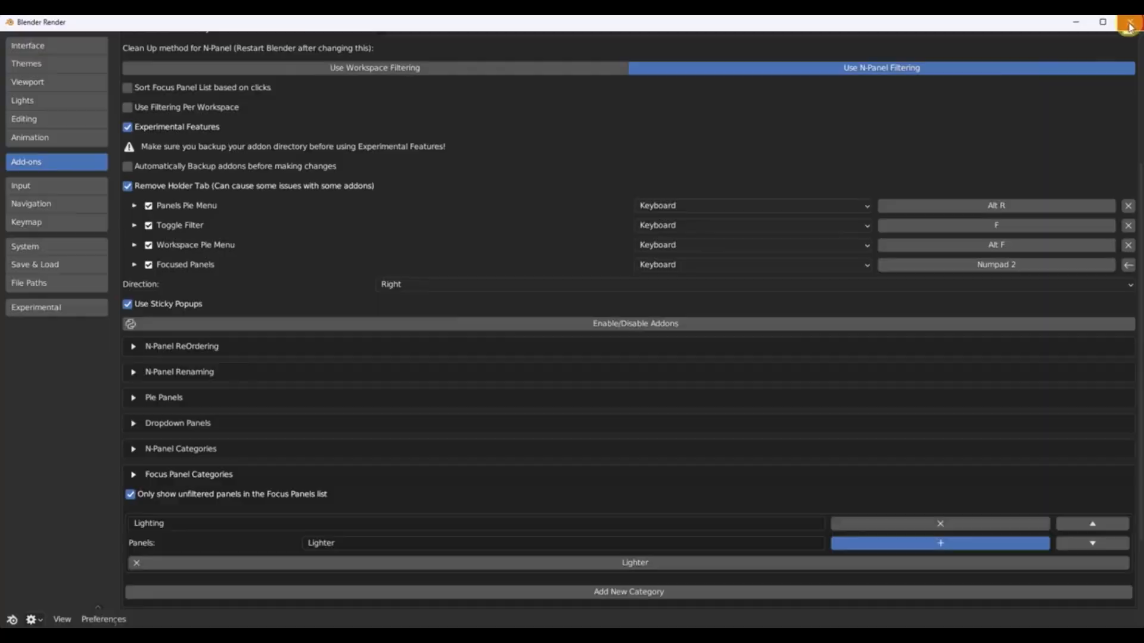
Step: Close Preferences and show the plane's Transform properties in the N-panel Item tab
left_click(1128, 21)
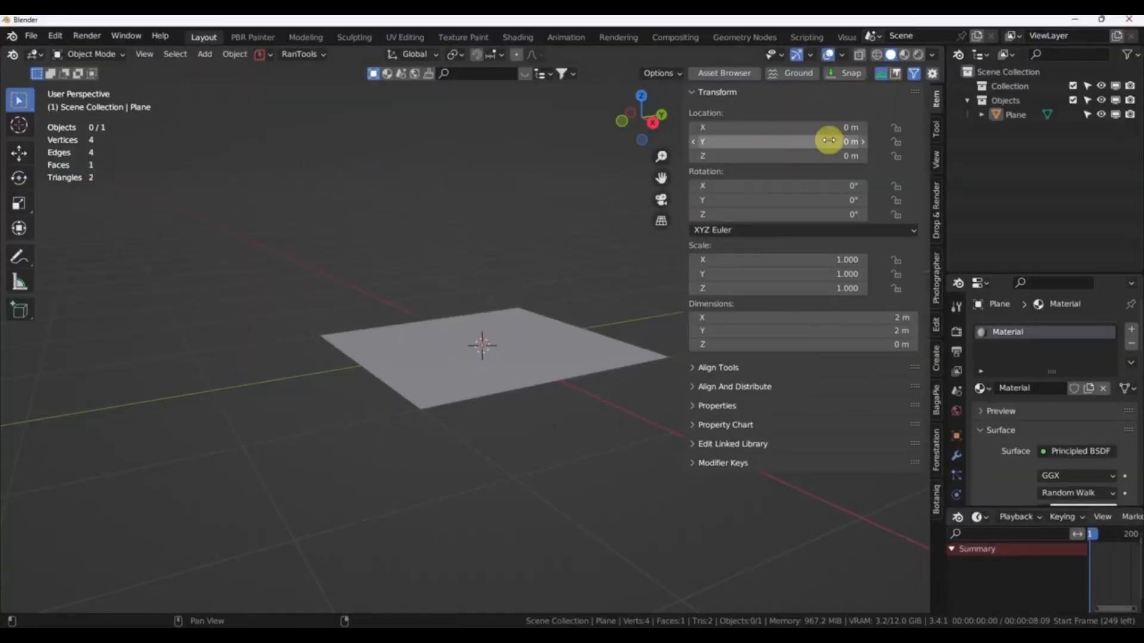
left_click(354, 37)
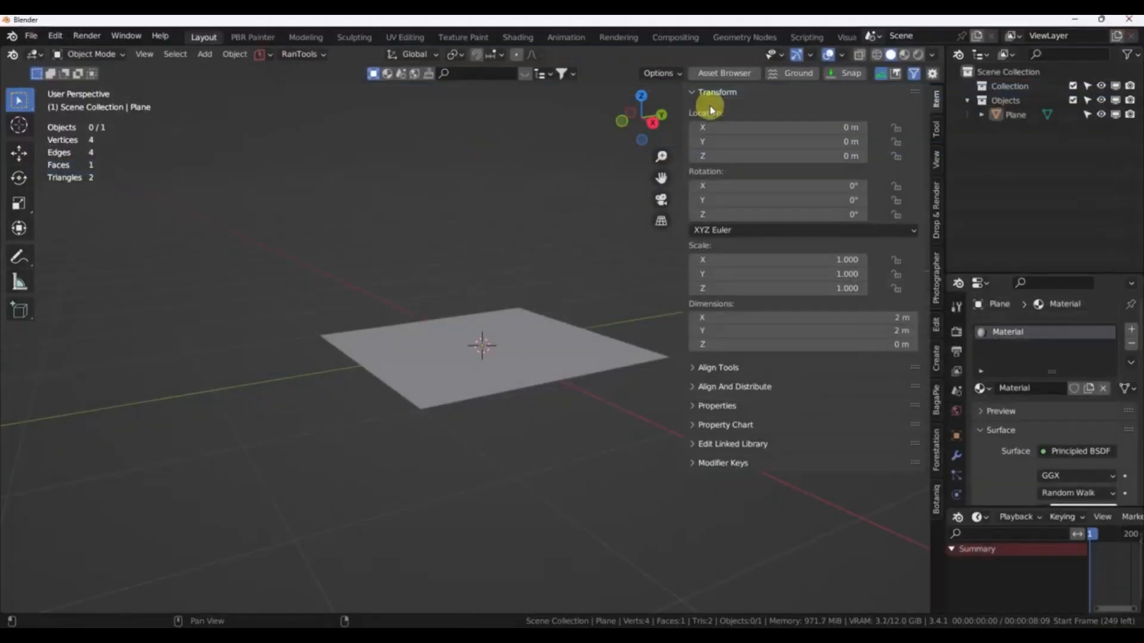
mouse_move(766, 107)
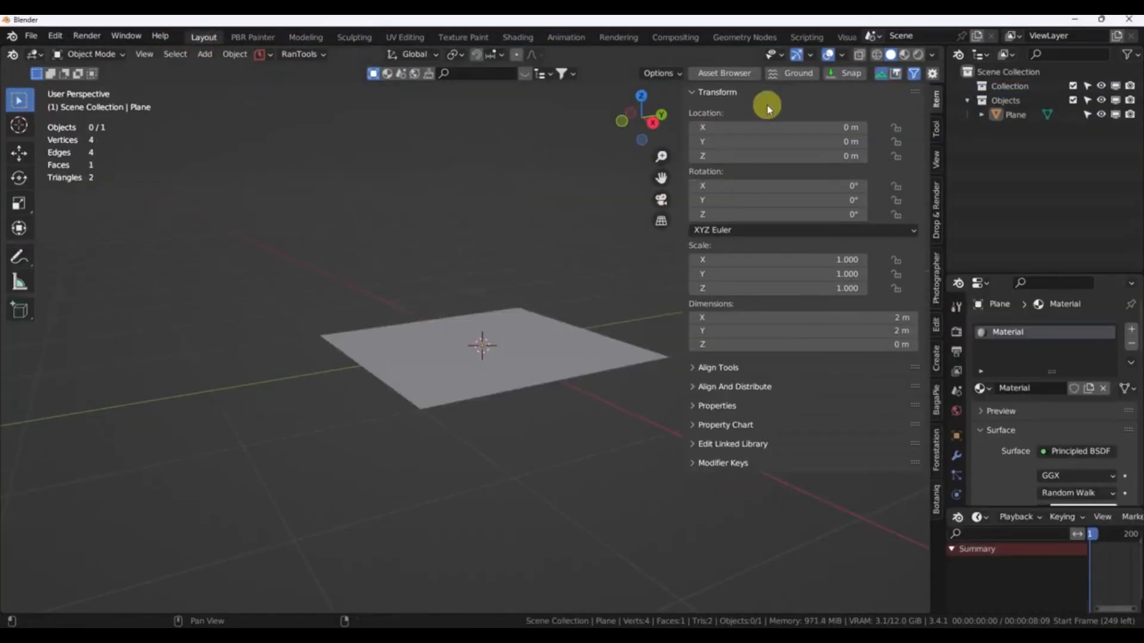